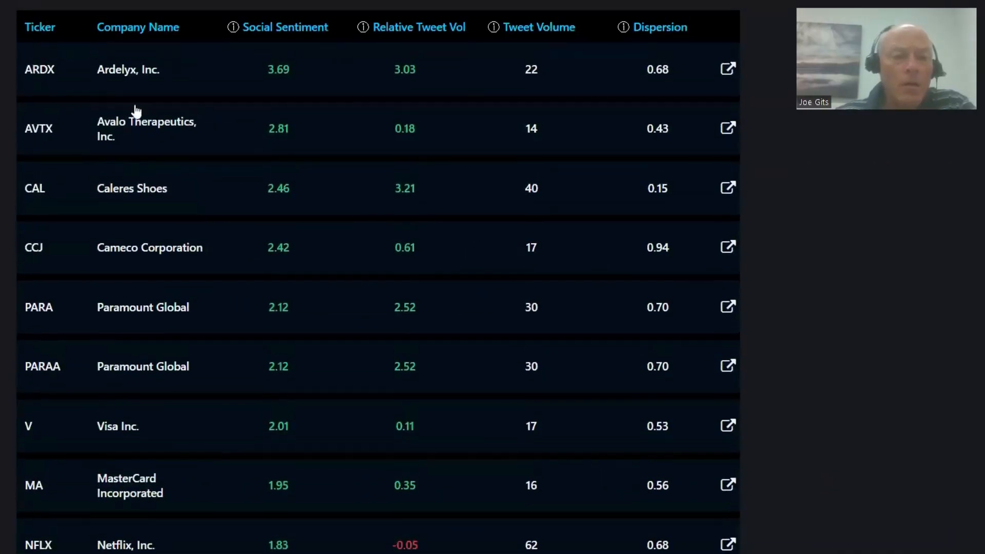
# - Open Ardelyx, then Caleres Shoes (CAL), showing its 2.46 high positive S-score chart
pyautogui.click(39, 69)
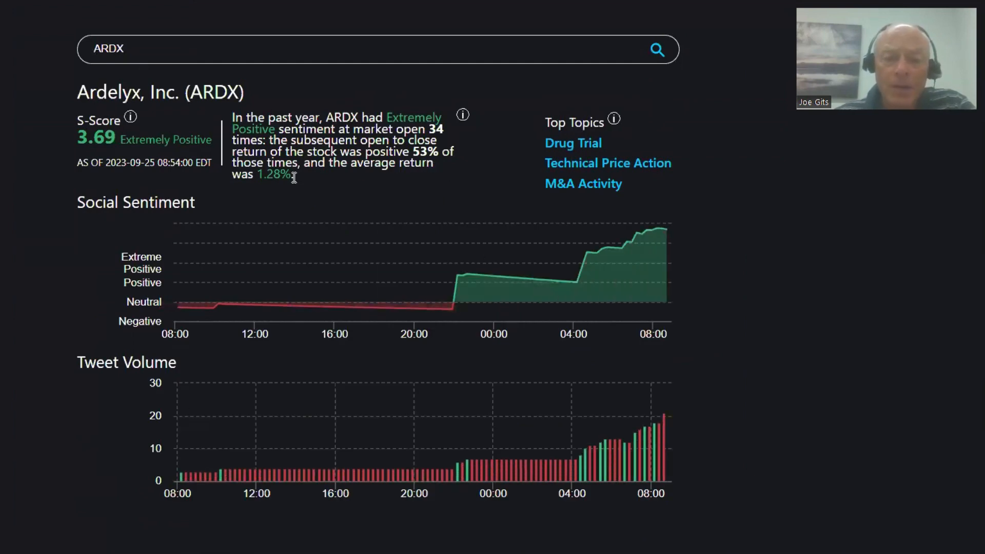
pyautogui.moveTo(434, 109)
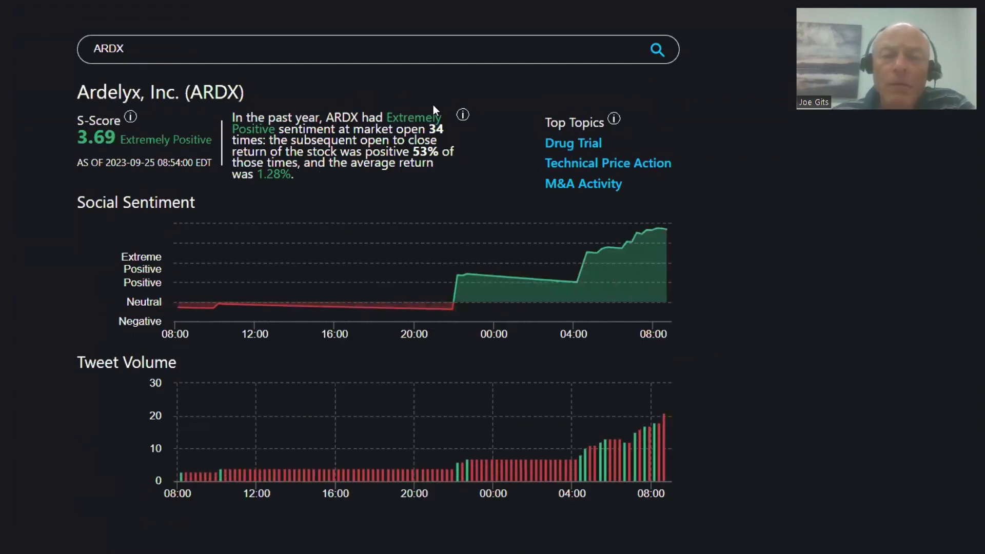
pyautogui.moveTo(428, 125)
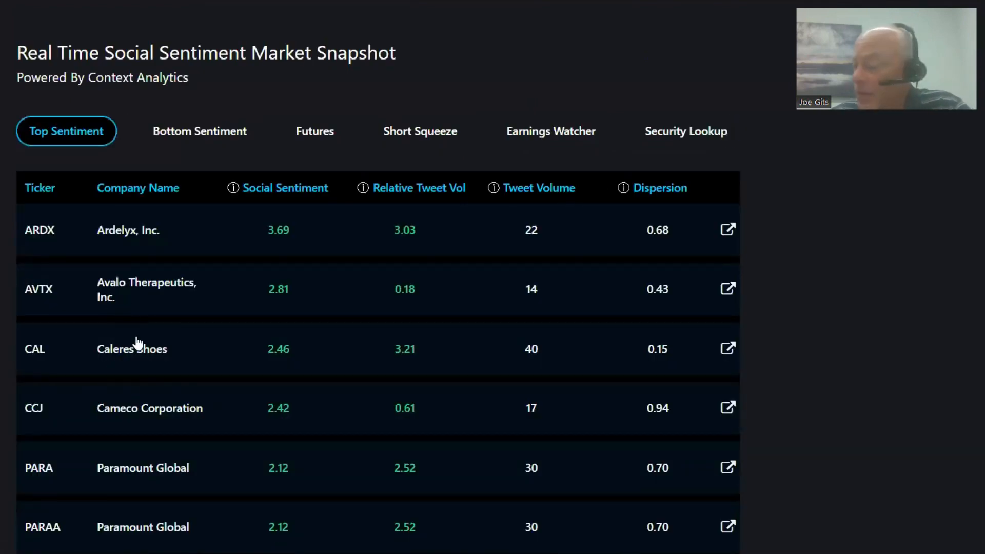
pyautogui.click(685, 131)
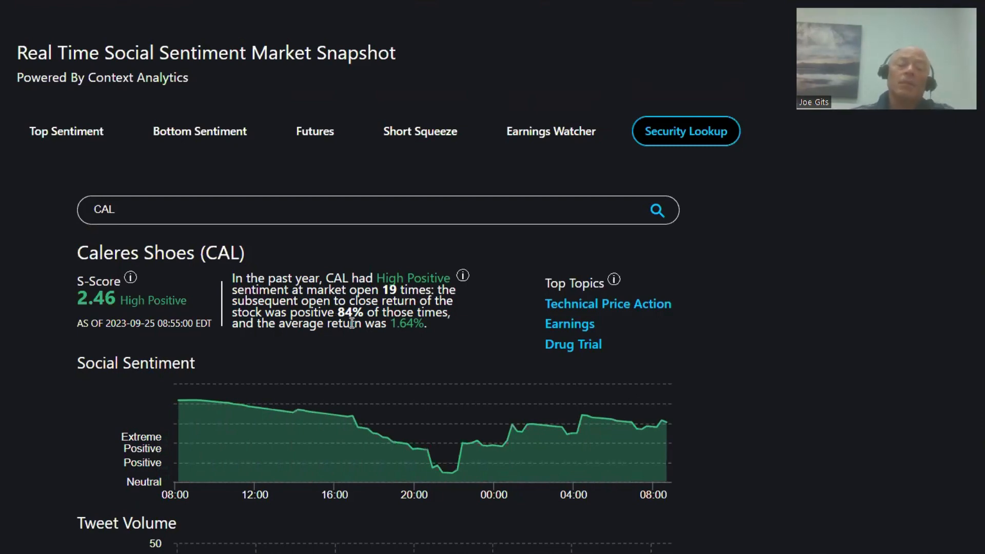
pyautogui.moveTo(553, 389)
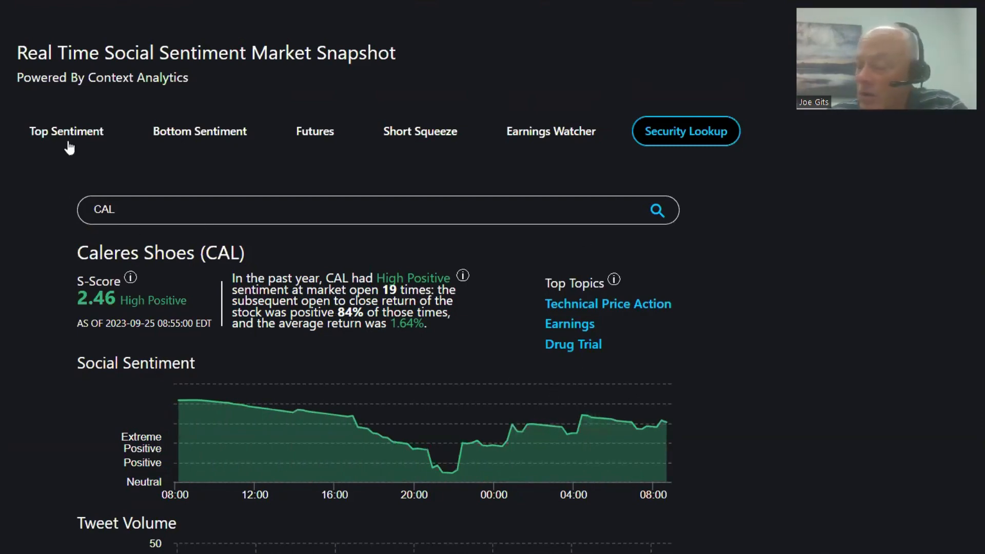
# - View Cameco (CCJ), then Visa (V), scrolling through Visa's sentiment and tweet-volume charts
pyautogui.click(66, 132)
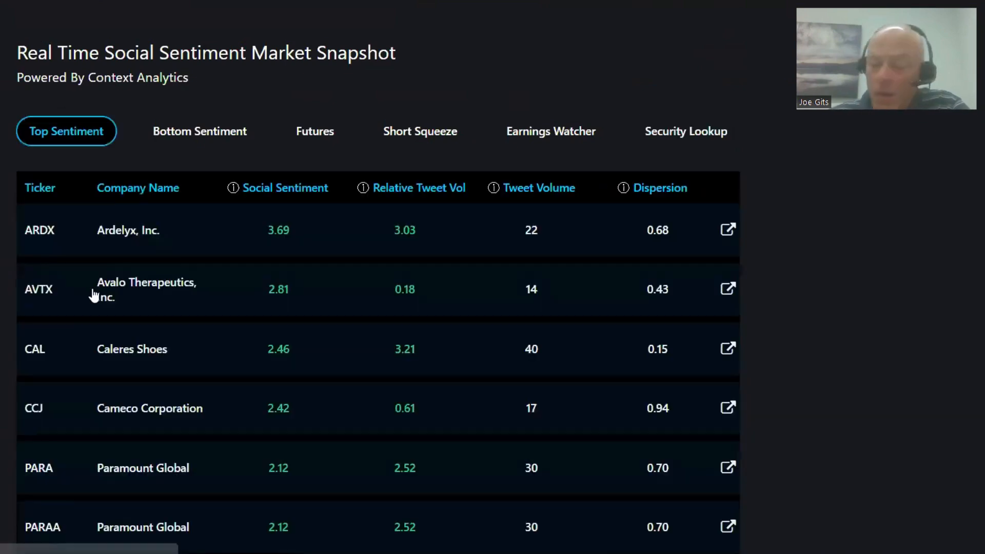
pyautogui.moveTo(121, 412)
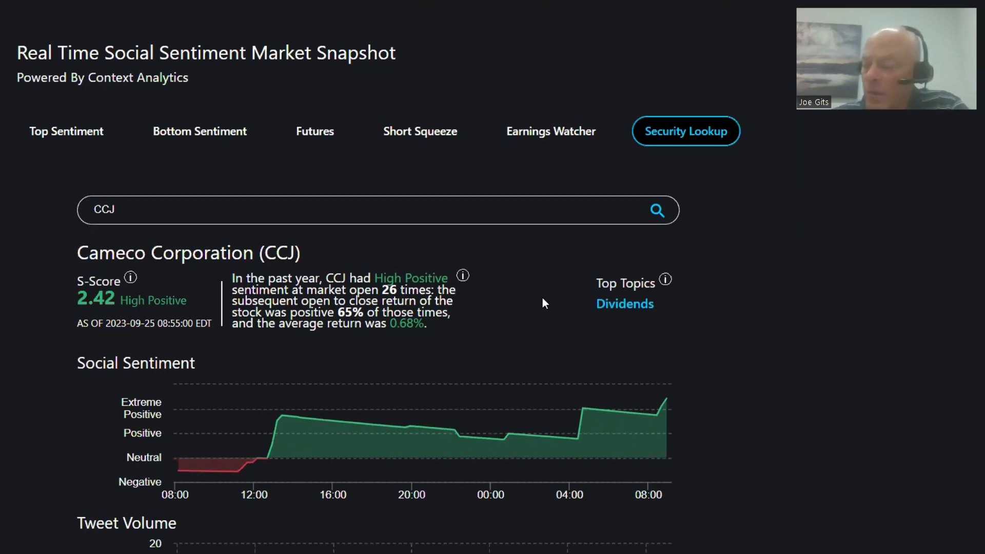
pyautogui.click(66, 131)
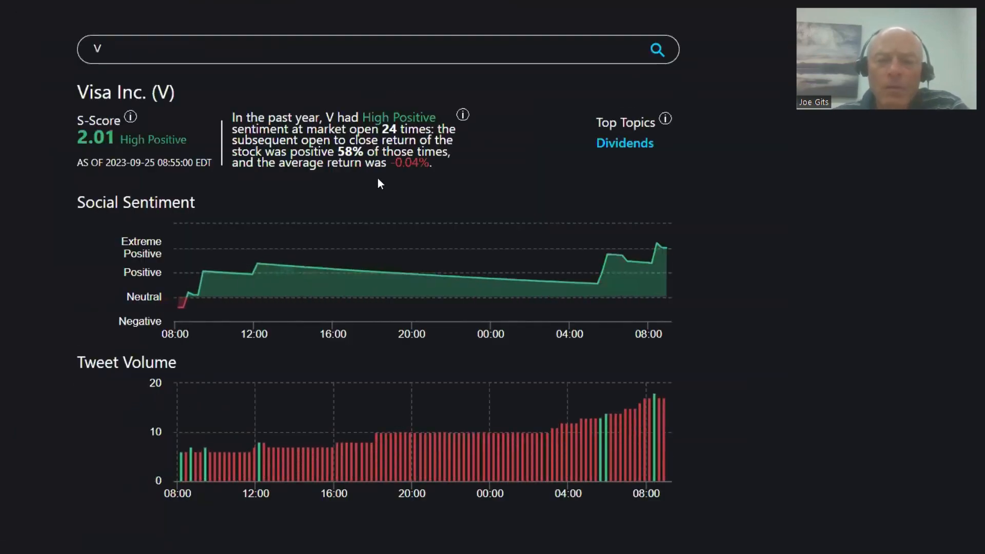
pyautogui.moveTo(401, 181)
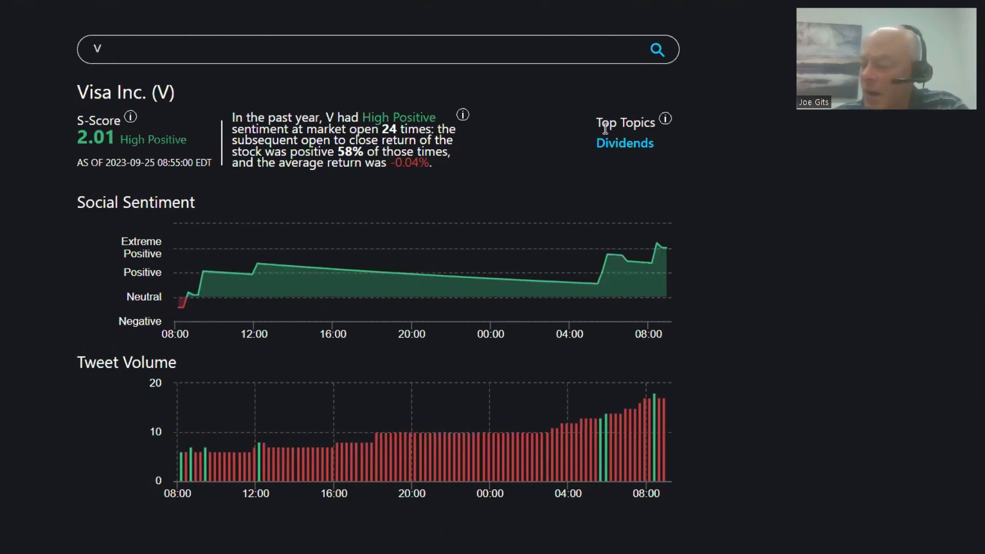
pyautogui.scroll(-3)
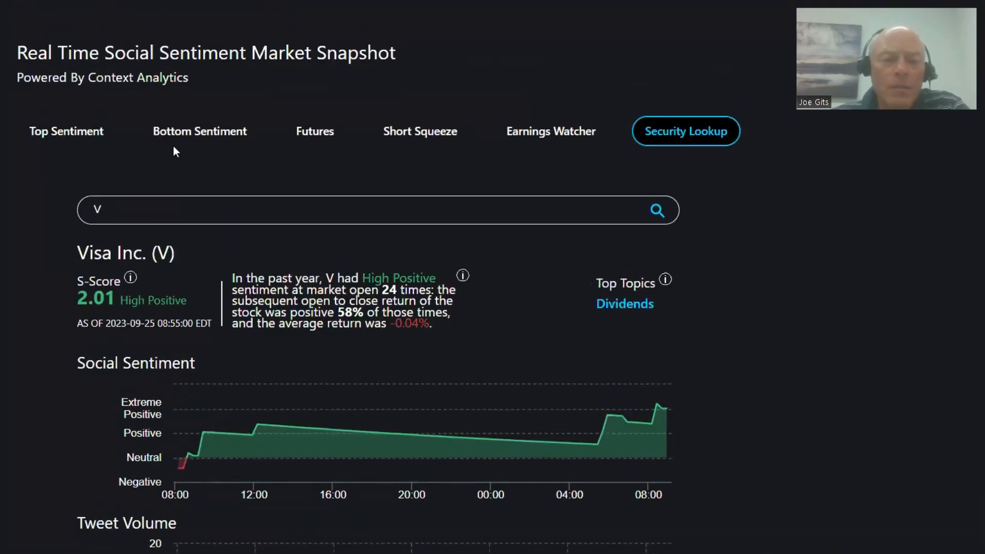
# - From Bottom Sentiment, view CarMax (KMX), then NIKE (NKE) with its -1.94 S-score
pyautogui.click(199, 131)
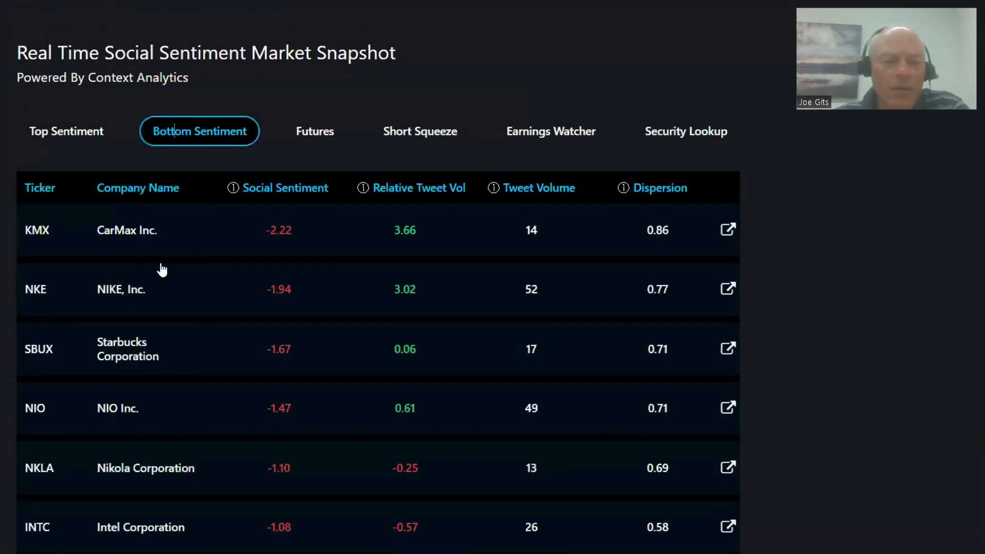
pyautogui.click(685, 131)
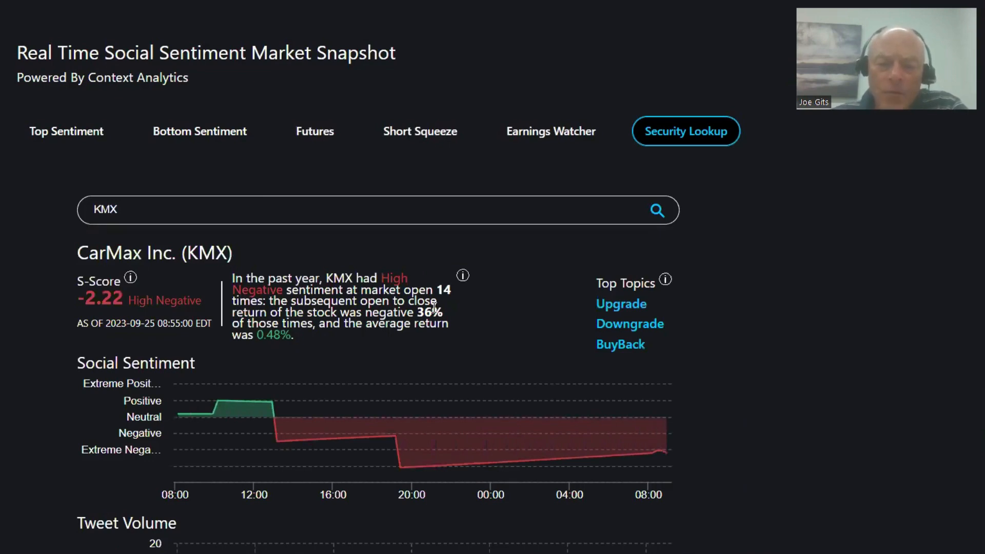
pyautogui.moveTo(316, 337)
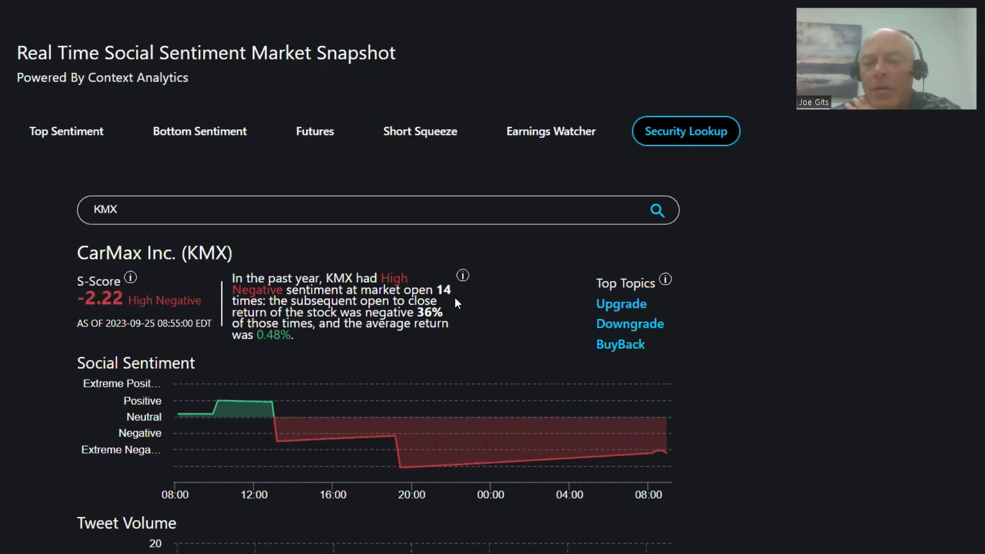
pyautogui.click(199, 131)
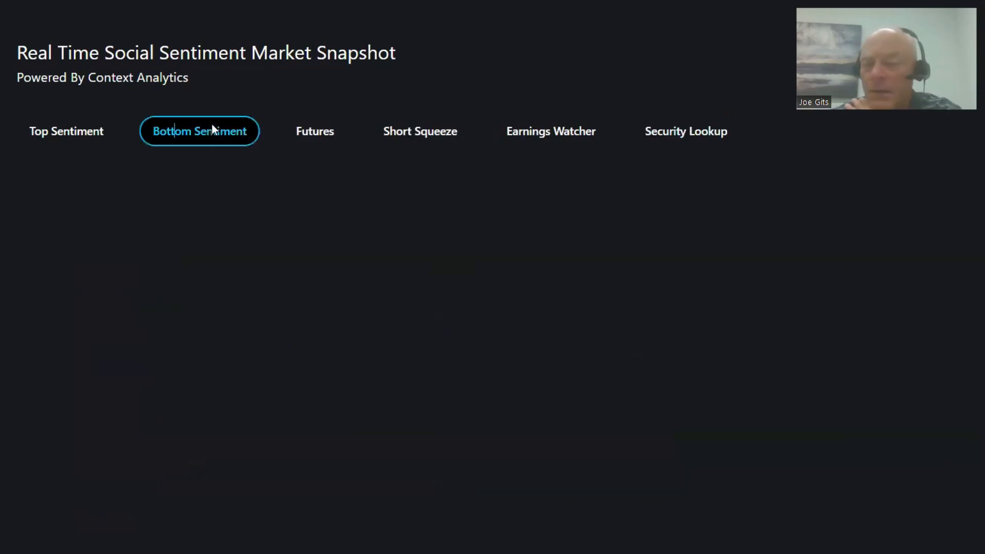
pyautogui.click(685, 131)
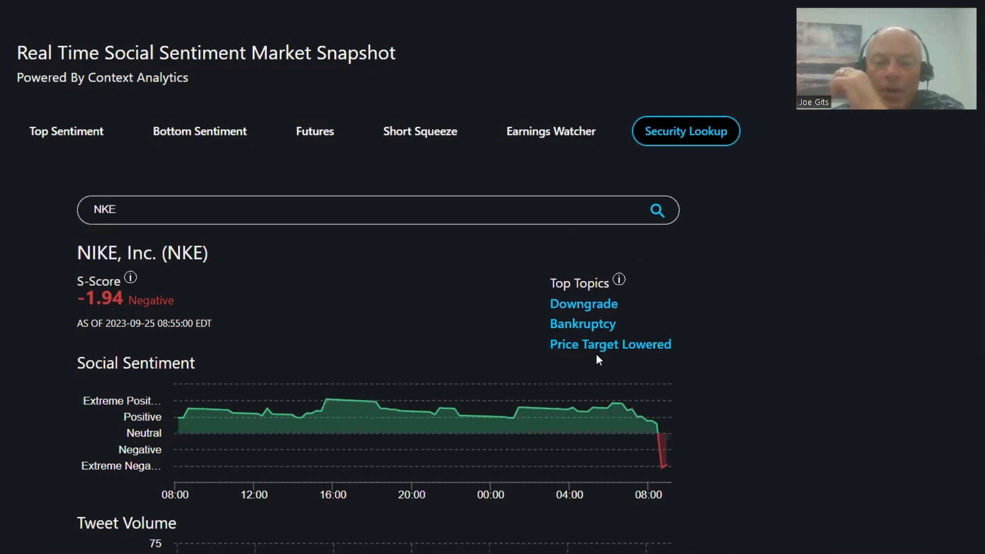
pyautogui.moveTo(619, 349)
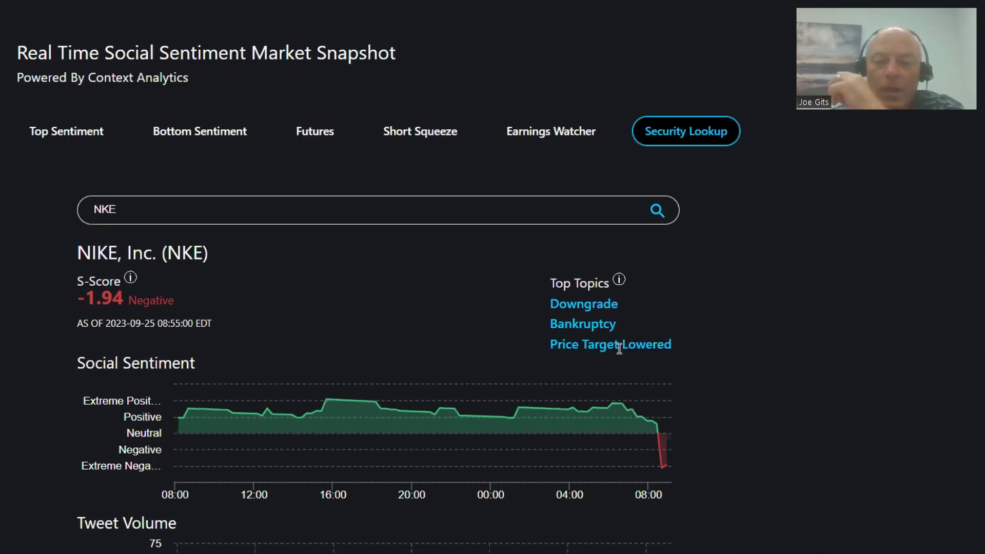
pyautogui.moveTo(632, 416)
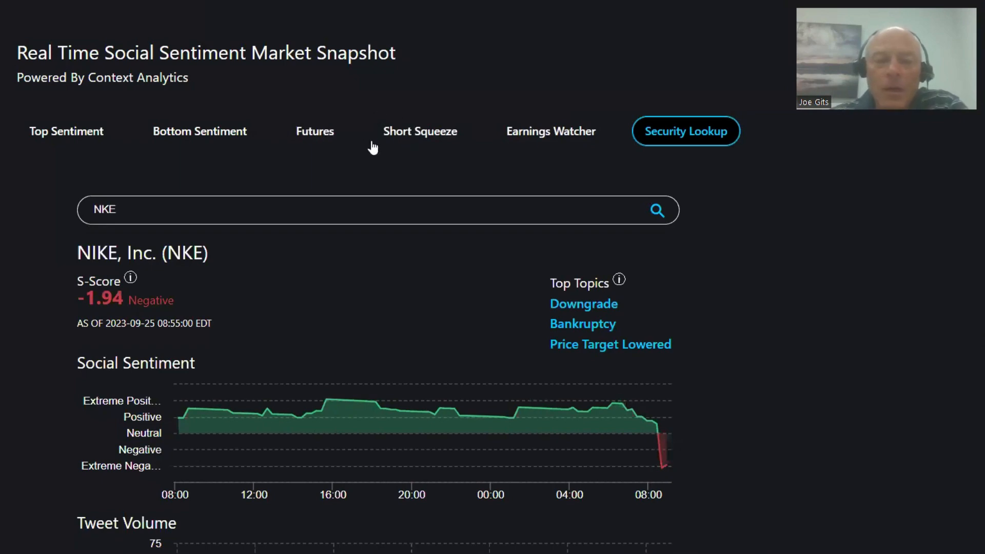
# - Check E-mini Nasdaq 100 futures sentiment, then switch to the short-squeeze ranking
pyautogui.click(315, 130)
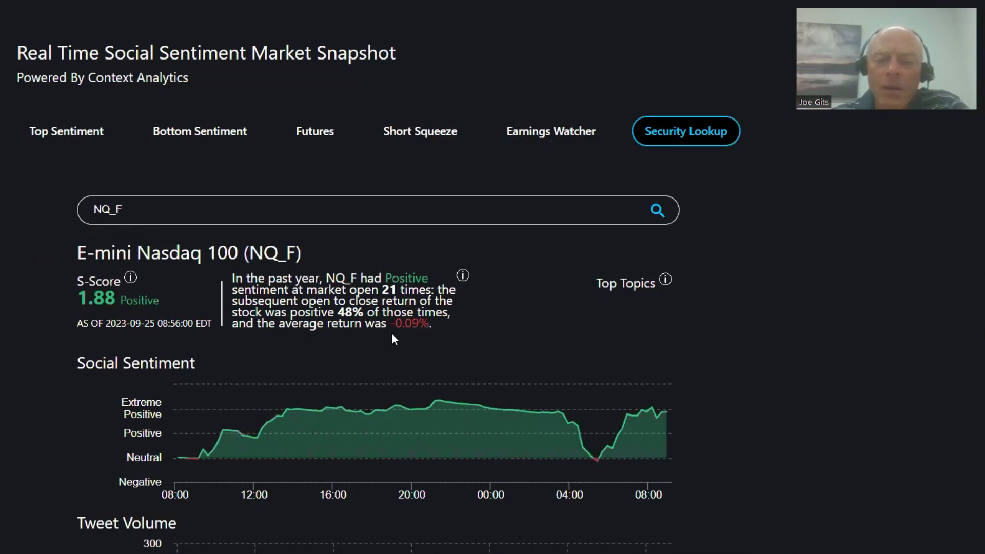
pyautogui.click(420, 131)
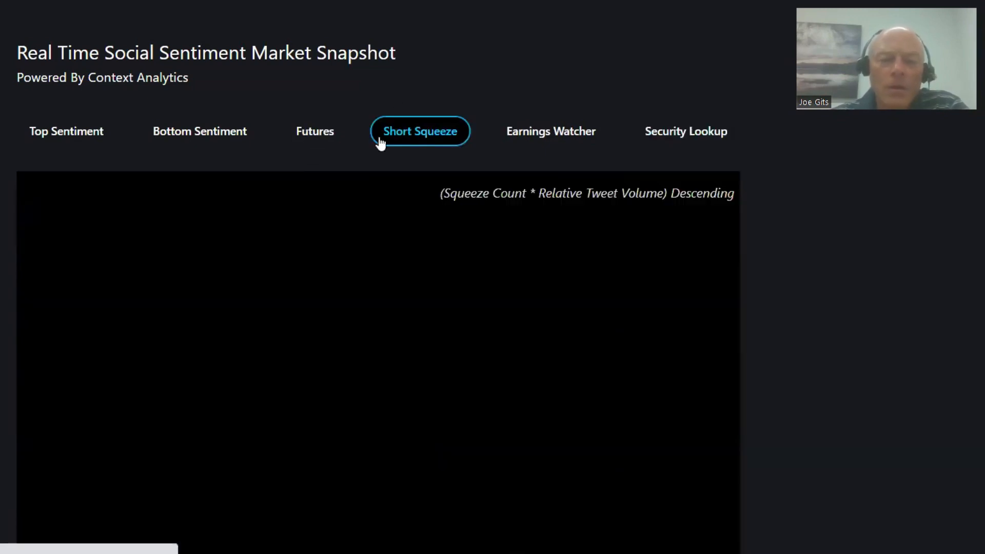
# - View FaZe Holdings (FAZE), then look up Tesla (TSLA) with its -0.89 S-score
pyautogui.click(686, 130)
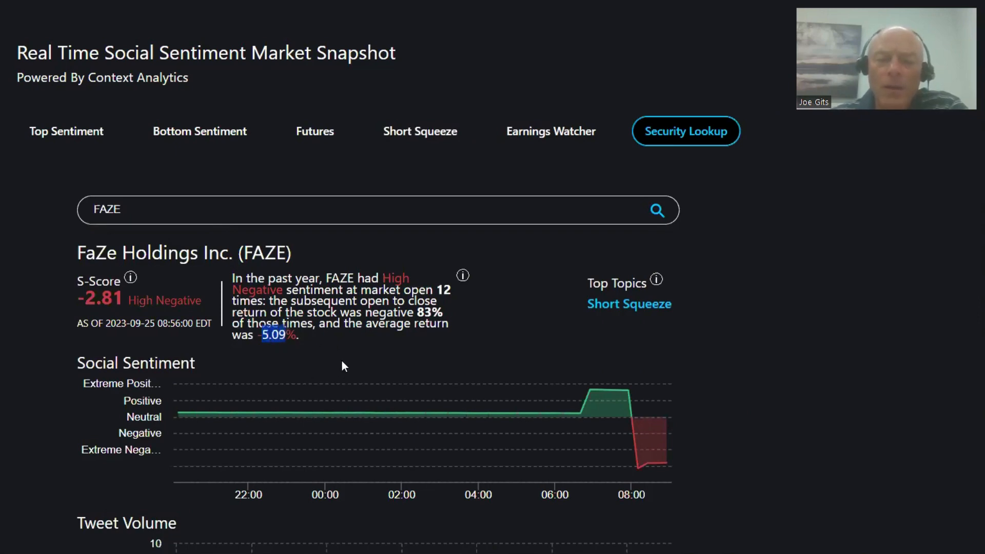
pyautogui.moveTo(415, 303)
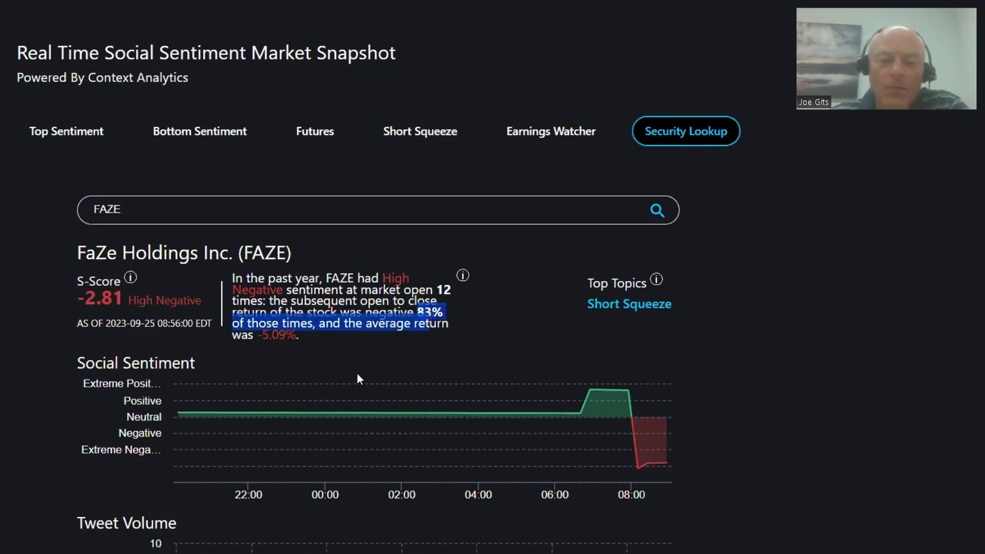
pyautogui.moveTo(377, 363)
pyautogui.write('AAPL')
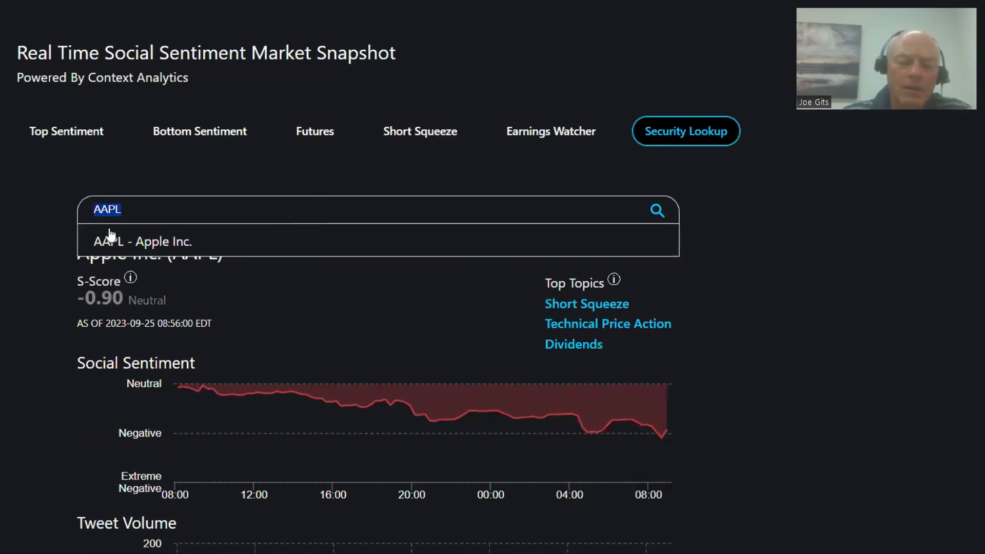
pyautogui.write('TSLA')
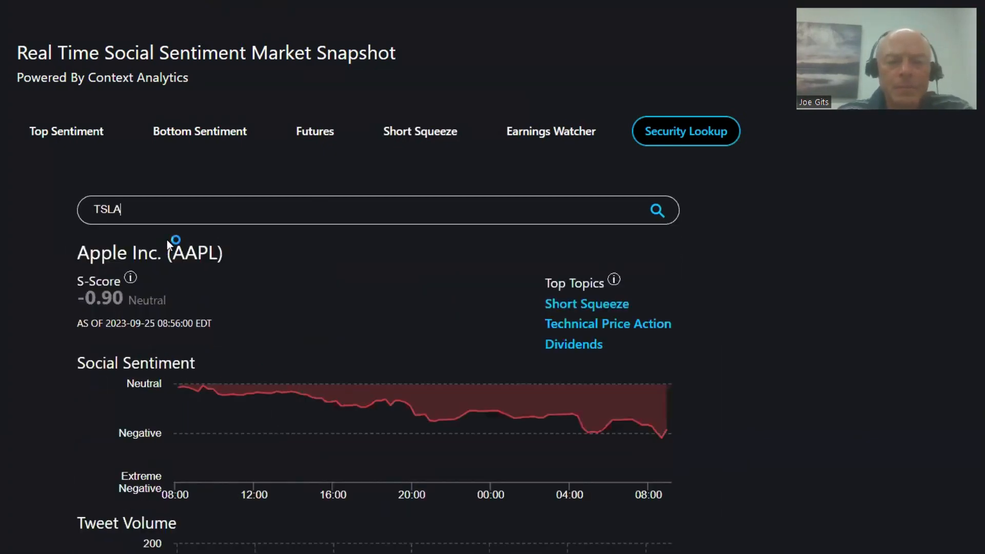
pyautogui.click(655, 210)
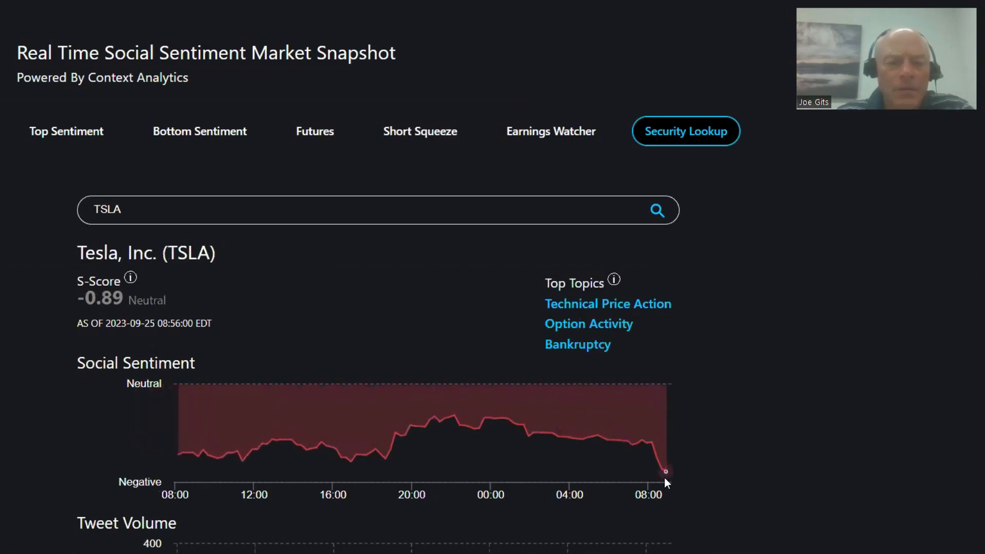